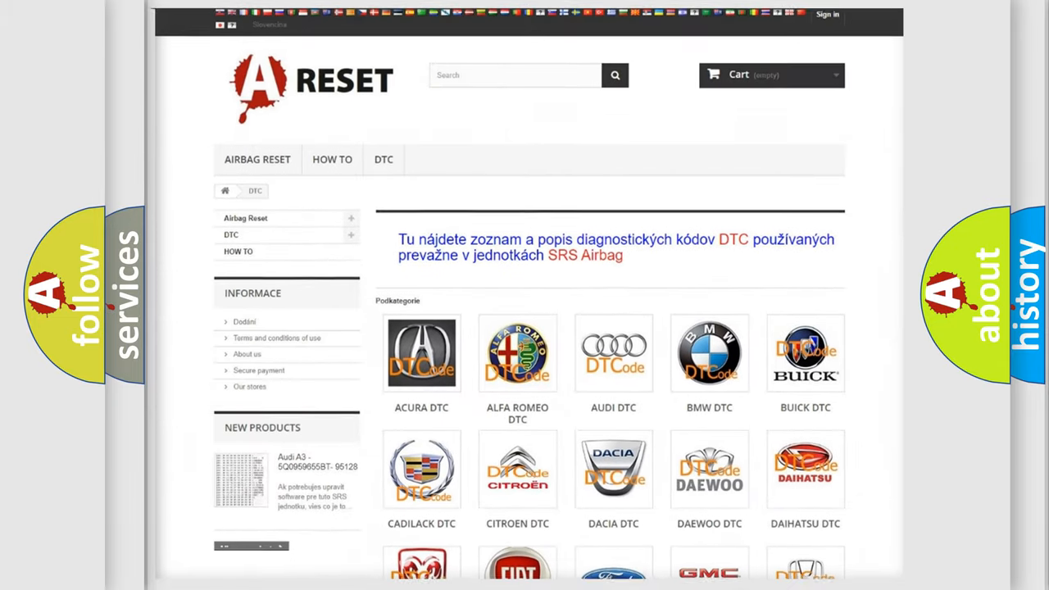
pyautogui.scroll(-3)
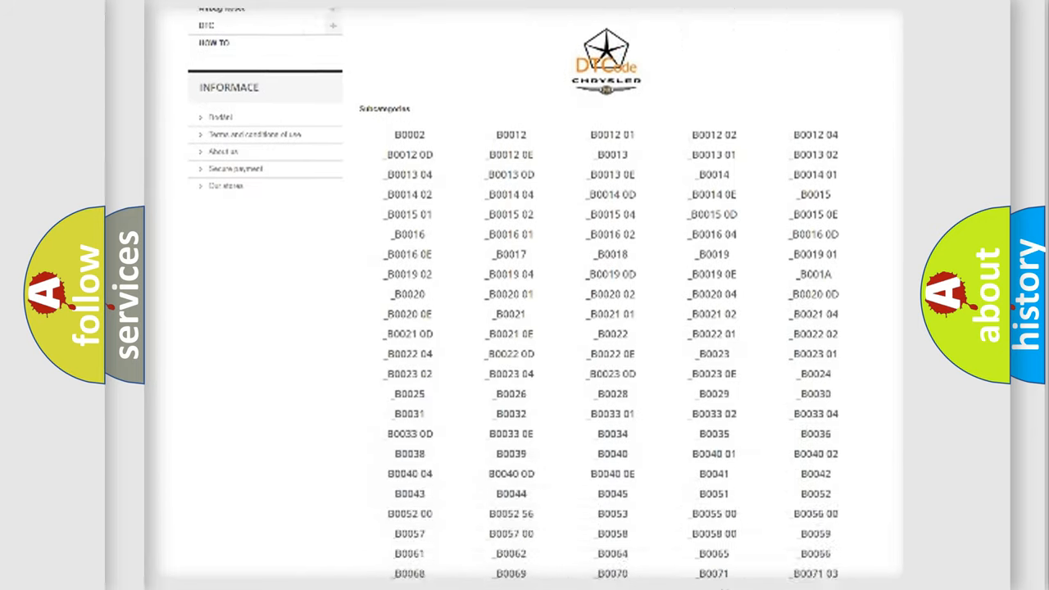
pyautogui.scroll(-3)
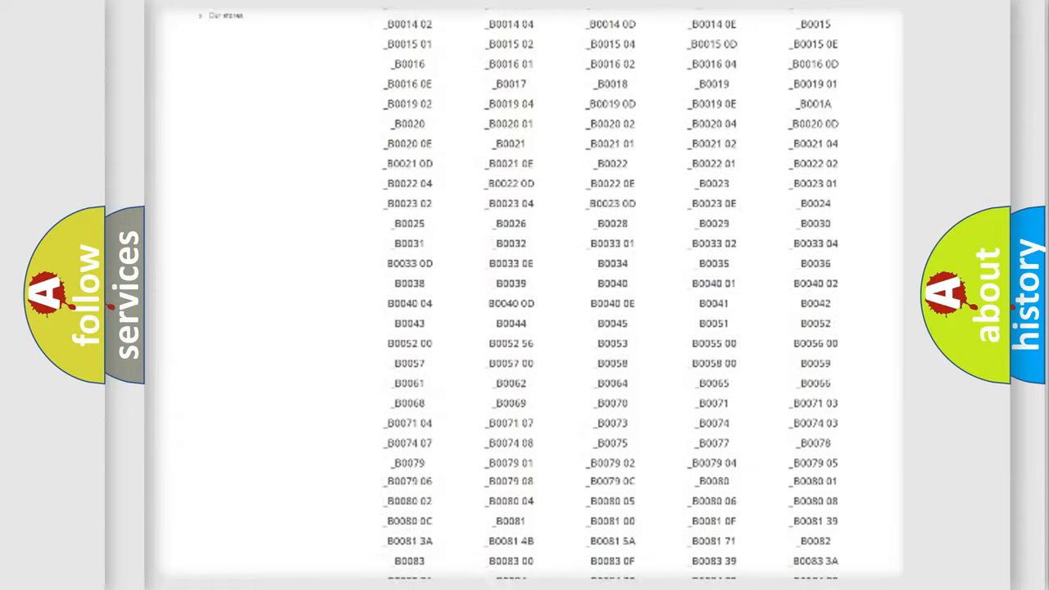